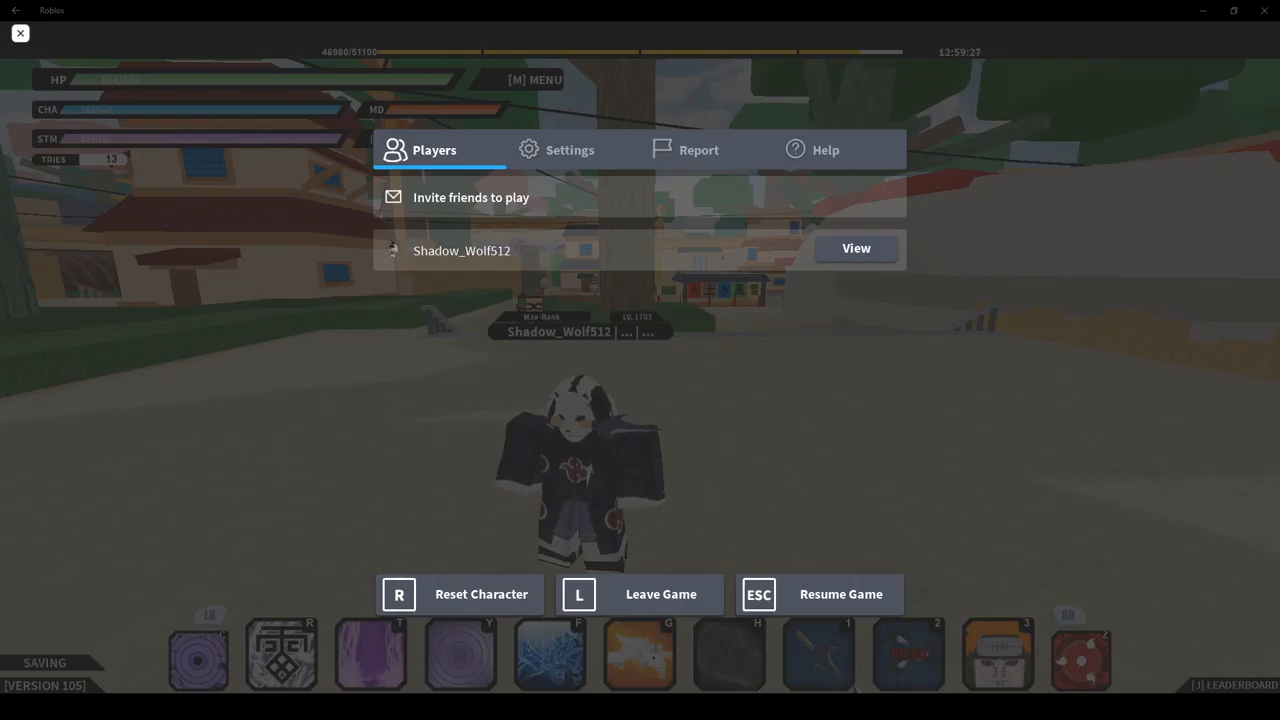
- Resume the game from the pause screen and bring up the Ninjutsu loadout list
click(840, 594)
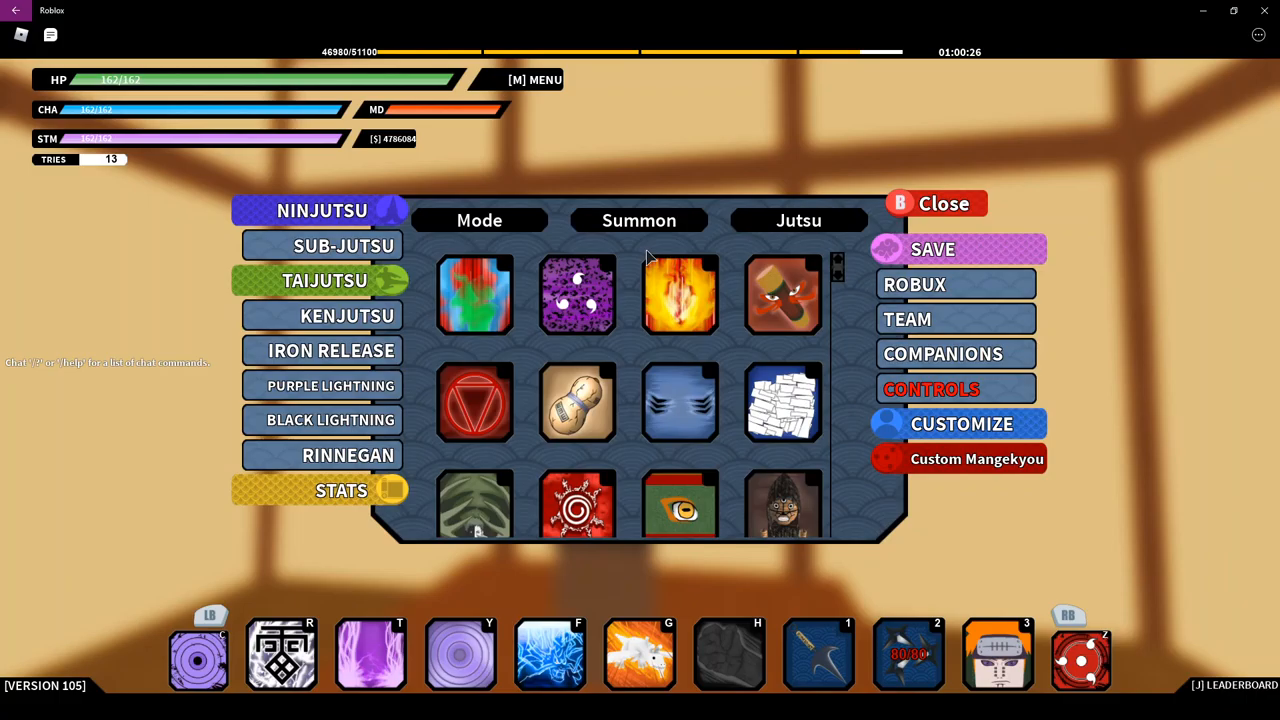
- Browse two other jutsu categories, then show the stats page with level 1703 and 3561 points
click(480, 220)
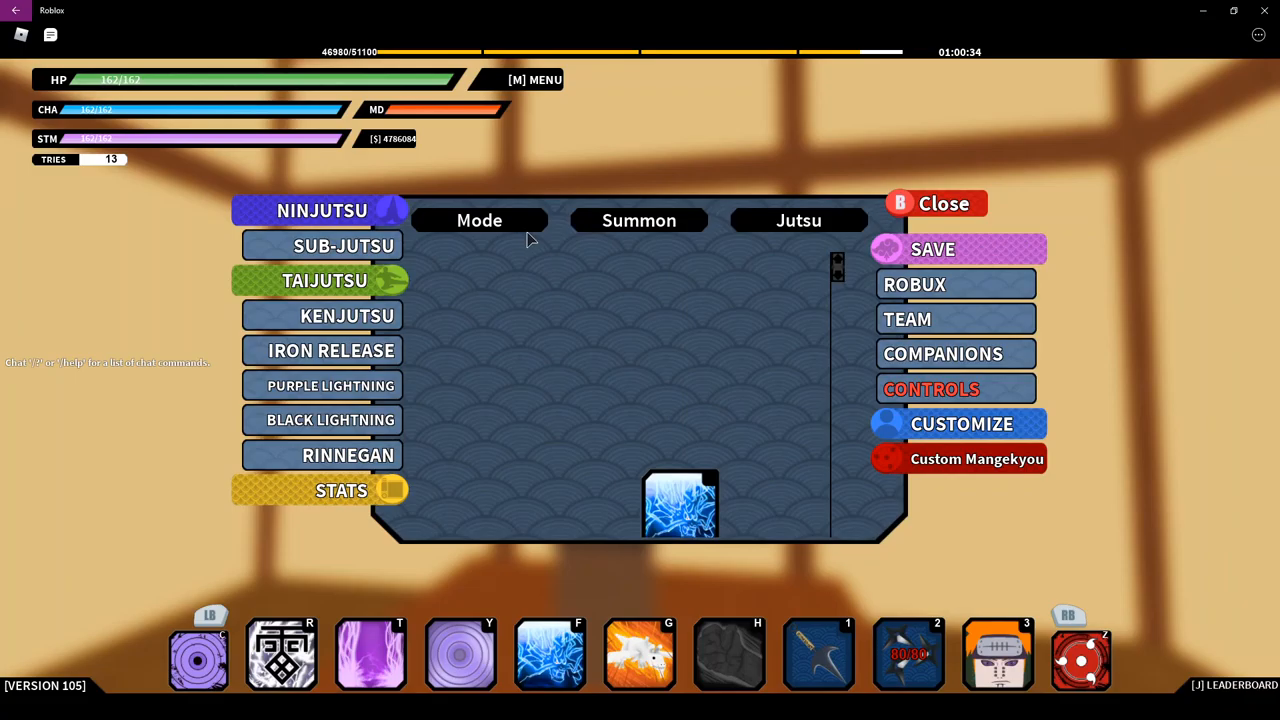
click(640, 220)
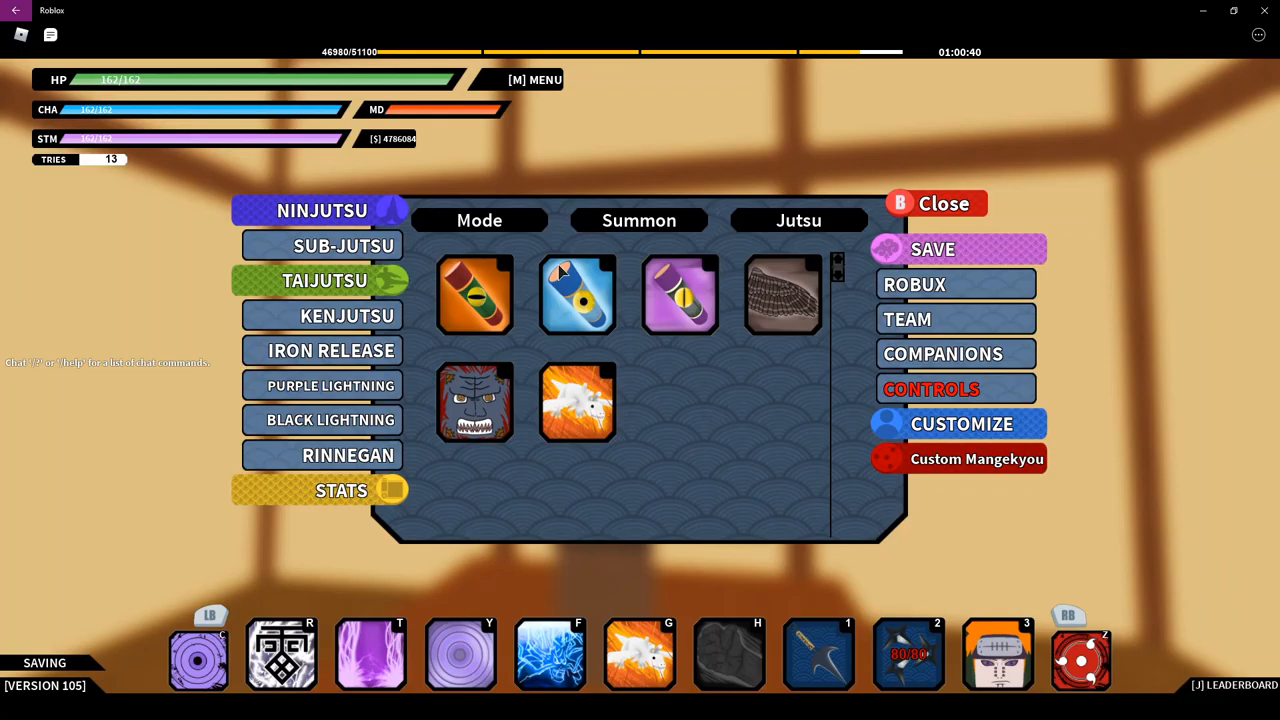
click(340, 490)
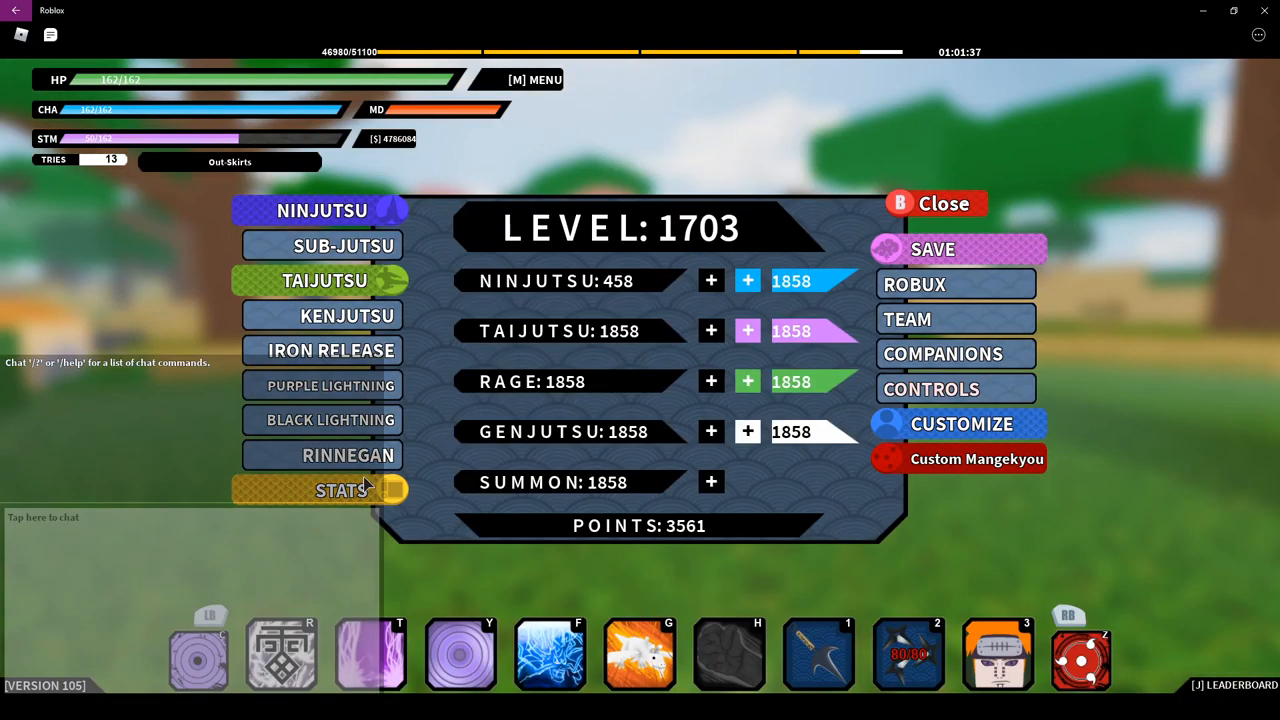